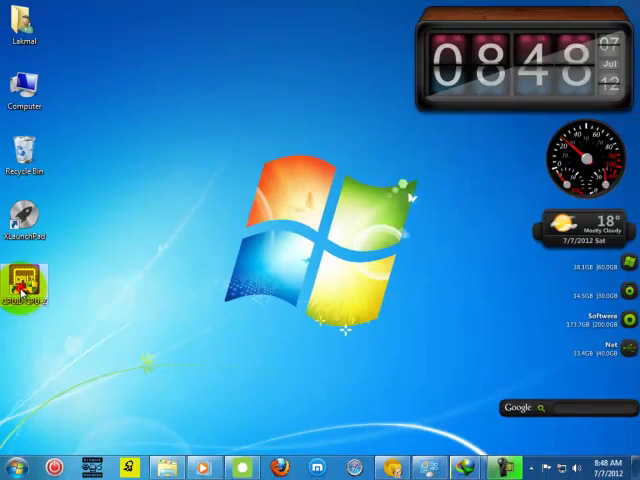
# Launch CPU-Z from the desktop to show the Intel Core i3 540 Clarkdale processor details.
pyautogui.doubleClick(26, 284)
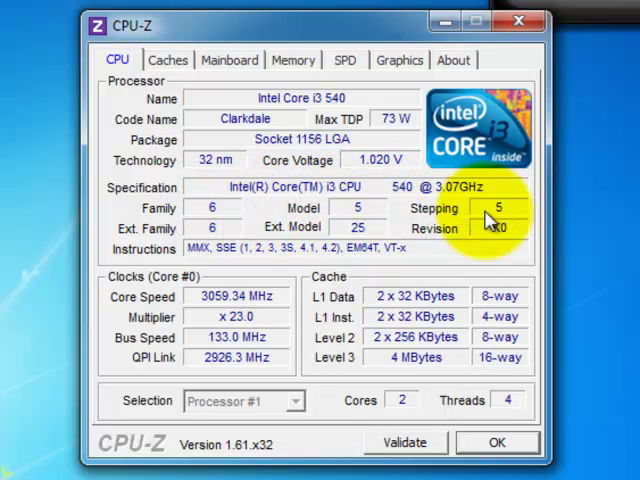
pyautogui.moveTo(280, 304)
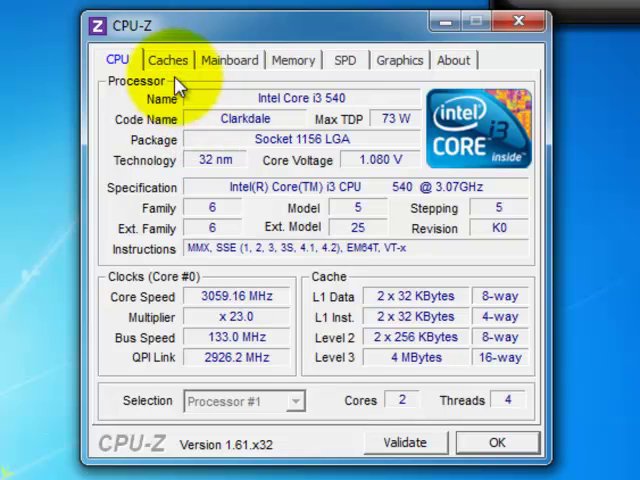
# Show the cache details: 32 KB L1, 256 KB L2 and 4 MB L3.
pyautogui.click(168, 60)
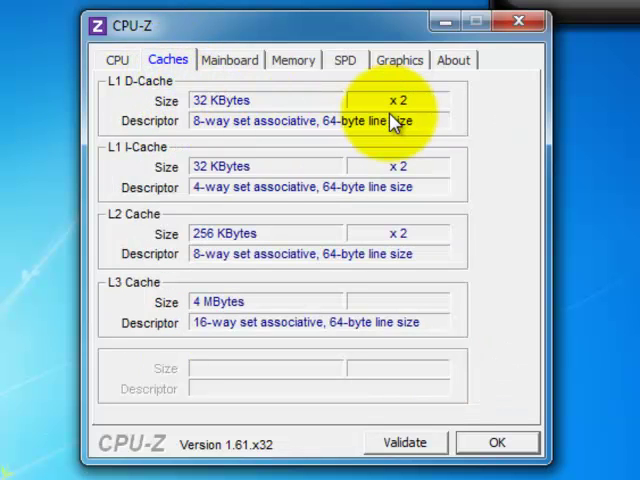
pyautogui.moveTo(204, 184)
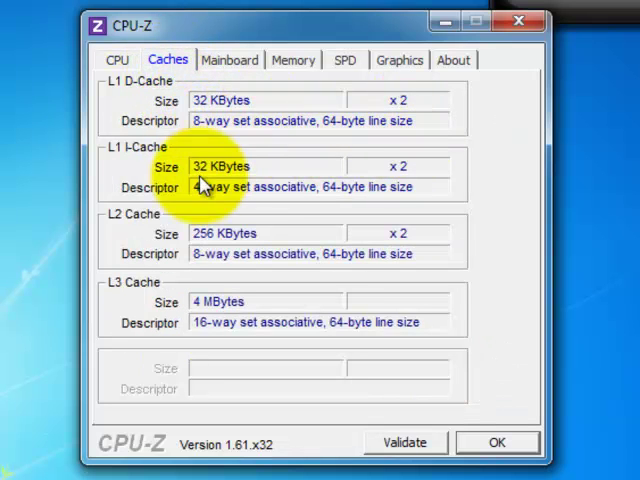
pyautogui.moveTo(284, 232)
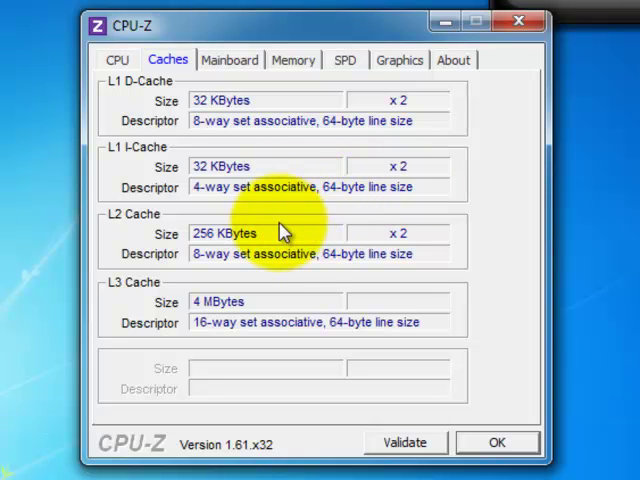
pyautogui.moveTo(224, 316)
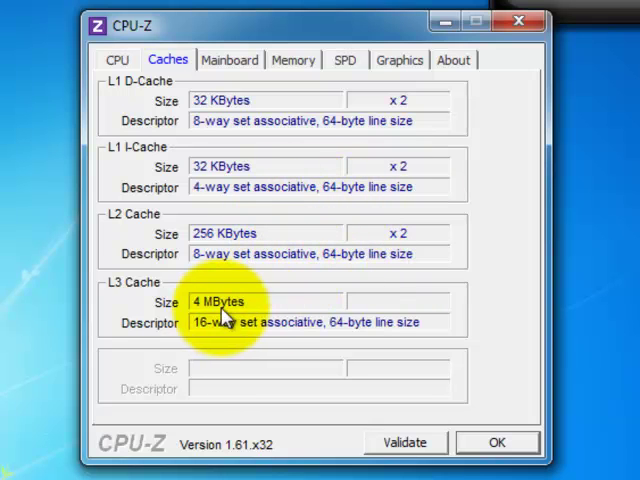
pyautogui.moveTo(216, 330)
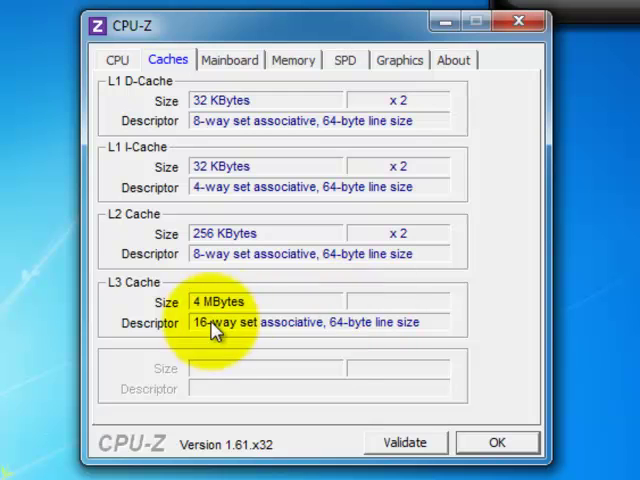
# Show the Foxconn H55MXV mainboard and American Megatrends BIOS details.
pyautogui.click(228, 60)
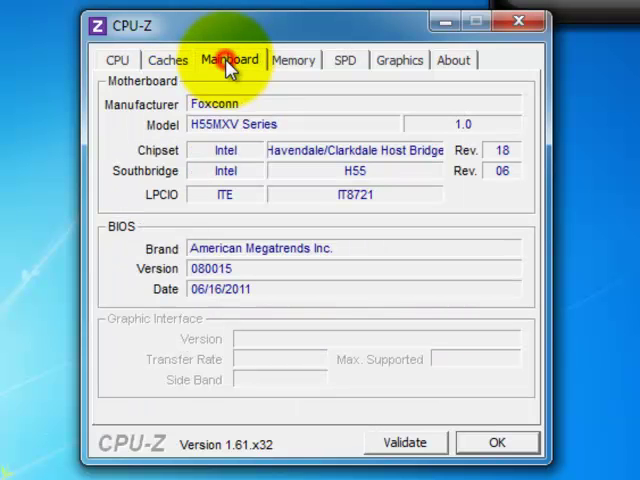
pyautogui.moveTo(204, 124)
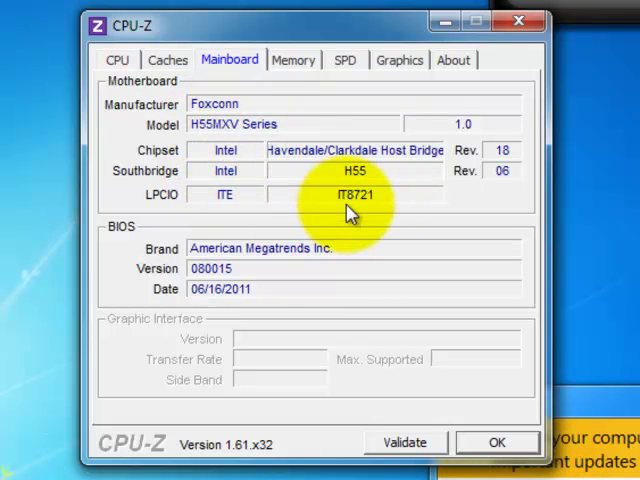
pyautogui.moveTo(290, 224)
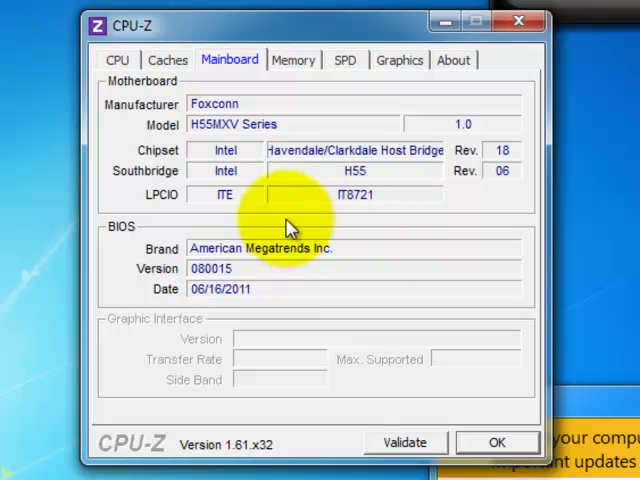
pyautogui.moveTo(308, 296)
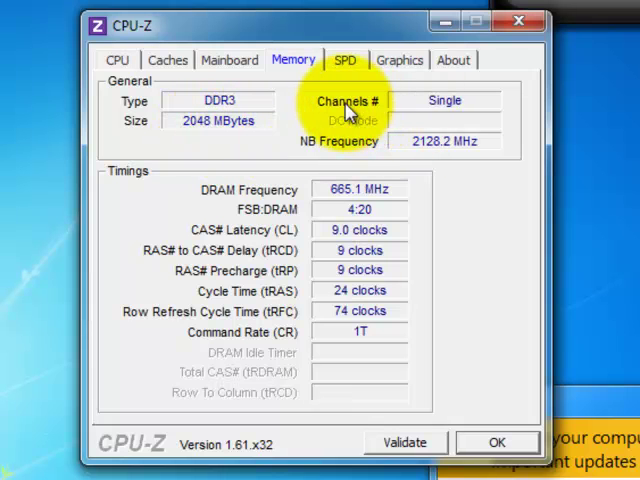
pyautogui.moveTo(370, 184)
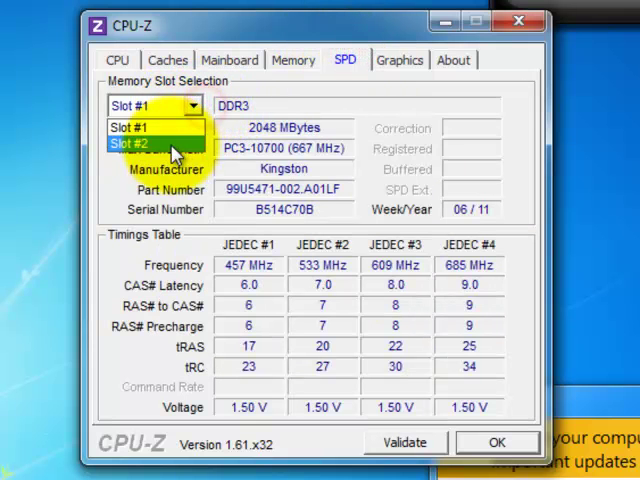
# Check memory slots 2 and 1 (Kingston 2048 MB), then show the Intel GMA HD graphics details.
pyautogui.click(140, 144)
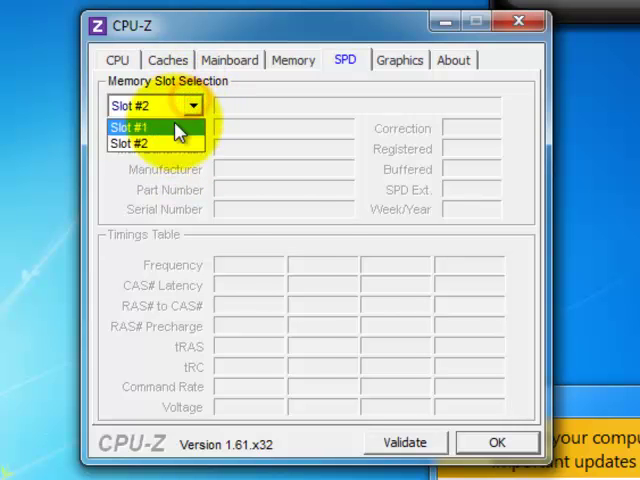
pyautogui.click(136, 128)
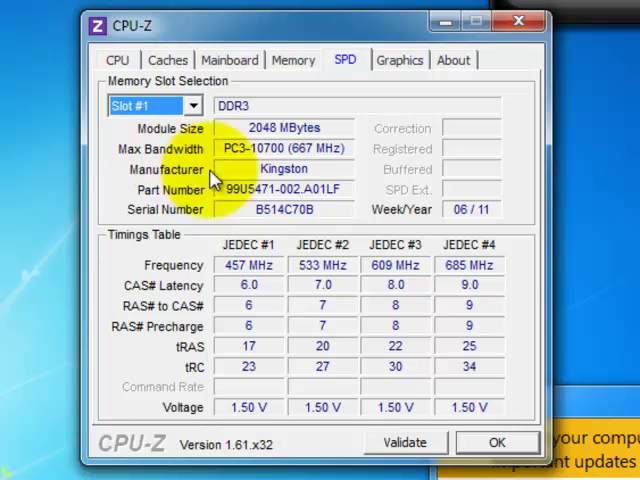
pyautogui.moveTo(332, 188)
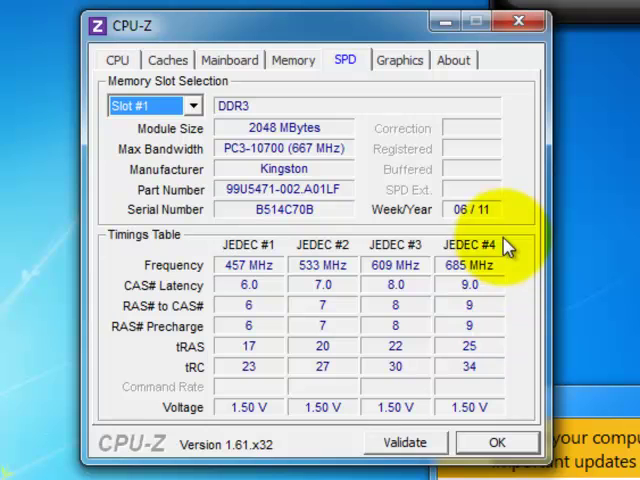
pyautogui.click(400, 60)
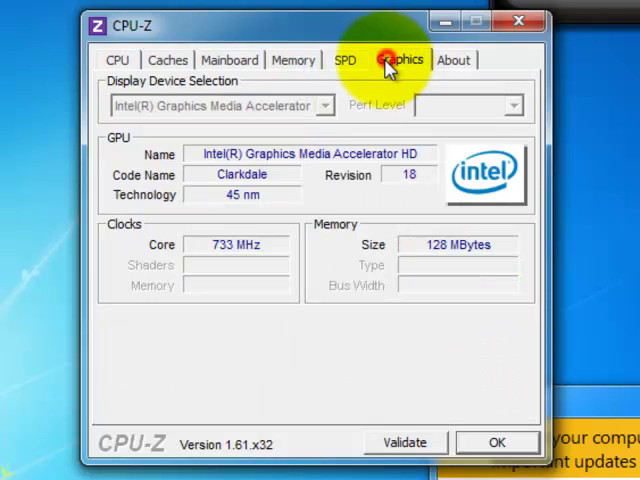
pyautogui.moveTo(344, 256)
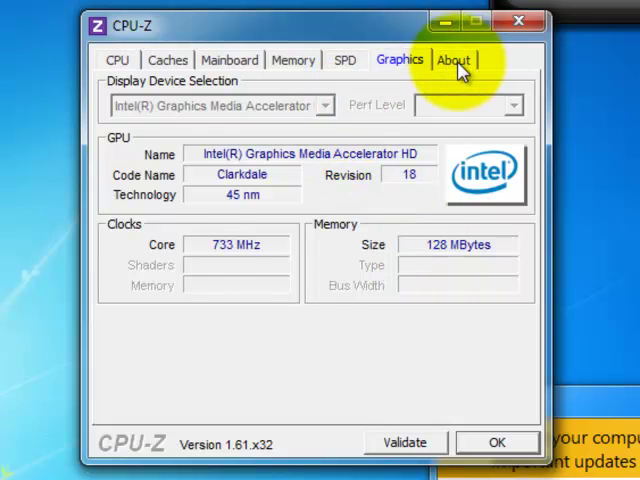
# View the About tab before returning to the processor readout.
pyautogui.click(452, 60)
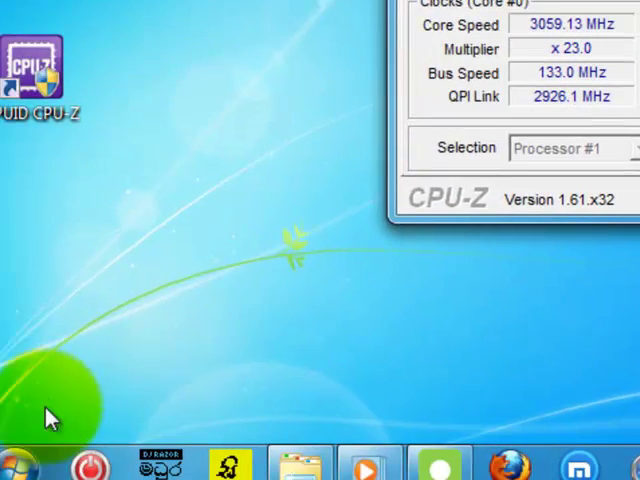
# Launch the DirectX Diagnostic Tool by searching 'dxdiag' from the Start menu.
pyautogui.click(18, 460)
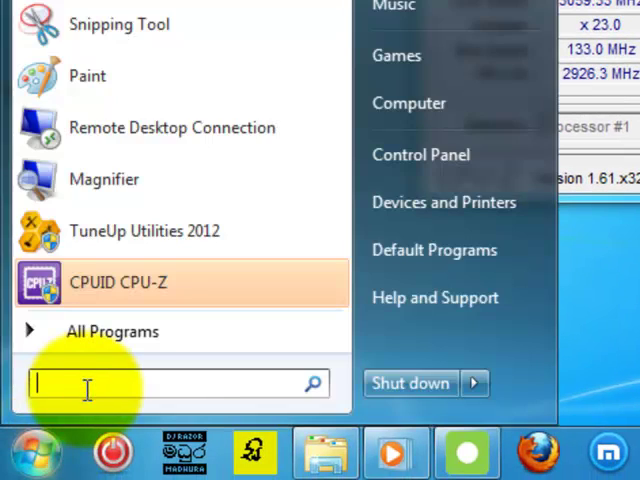
pyautogui.write('dxdia')
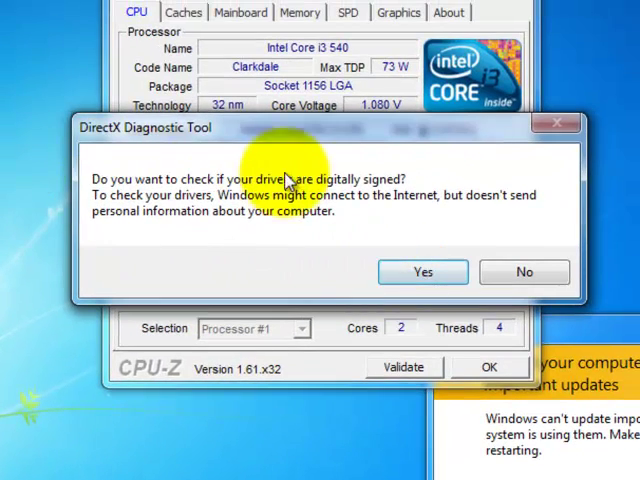
# Answer the driver signature prompt to show the DirectX system summary beside CPU-Z.
pyautogui.click(524, 272)
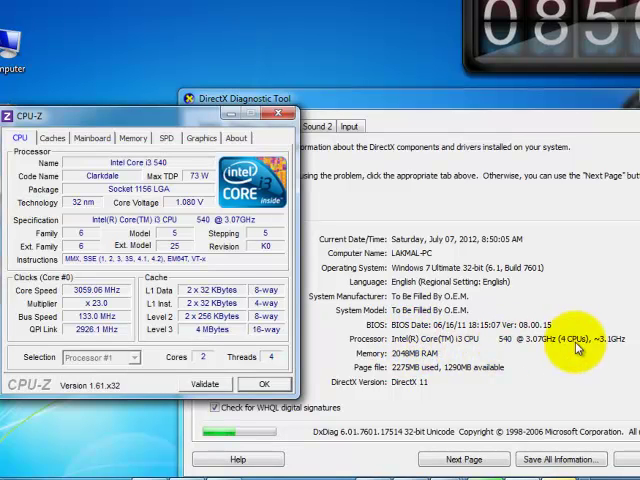
pyautogui.moveTo(122, 204)
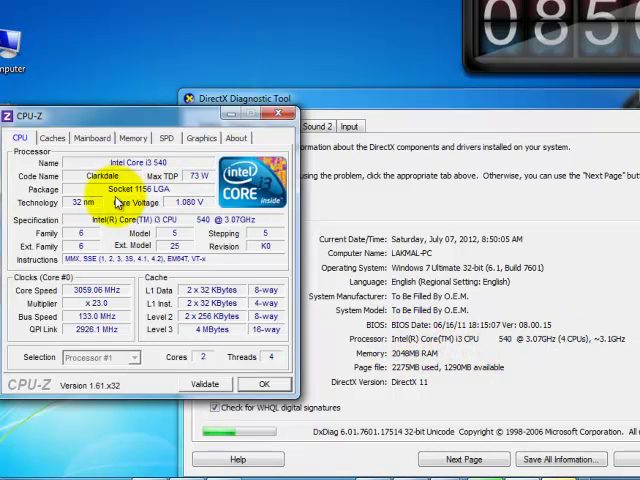